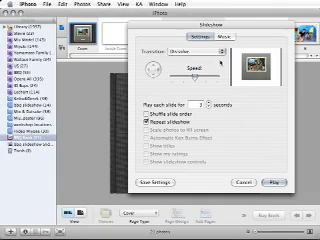
Confirm the Slideshow settings sheet with OK and return to the book's page spread
left_click(196, 48)
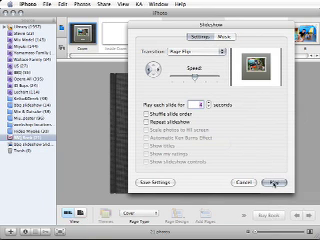
left_click(292, 180)
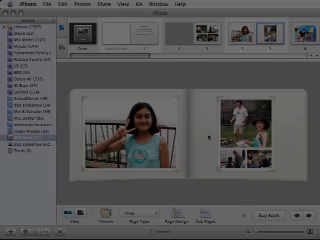
left_click(48, 8)
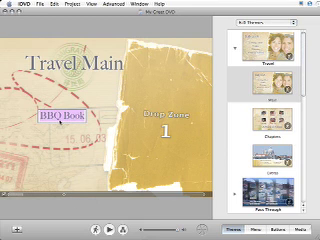
Export the BBQ Book slideshow from the Travel Main project as a QuickTime movie
left_click(20, 4)
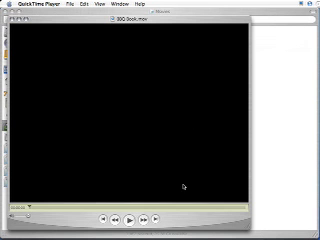
Start playback of the exported slideshow movie so the opening slide fades in
left_click(120, 214)
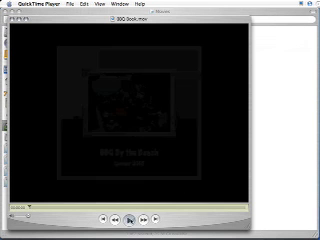